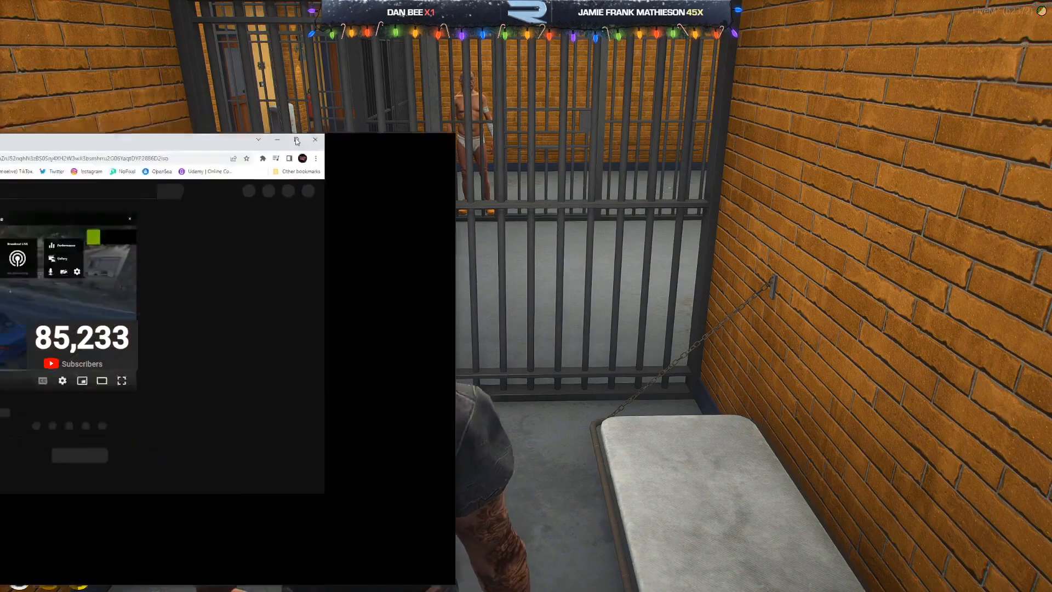
# Maximize the Chrome window so the 'Hydra Pit New Location' YouTube page fills the screen.
pyautogui.click(295, 140)
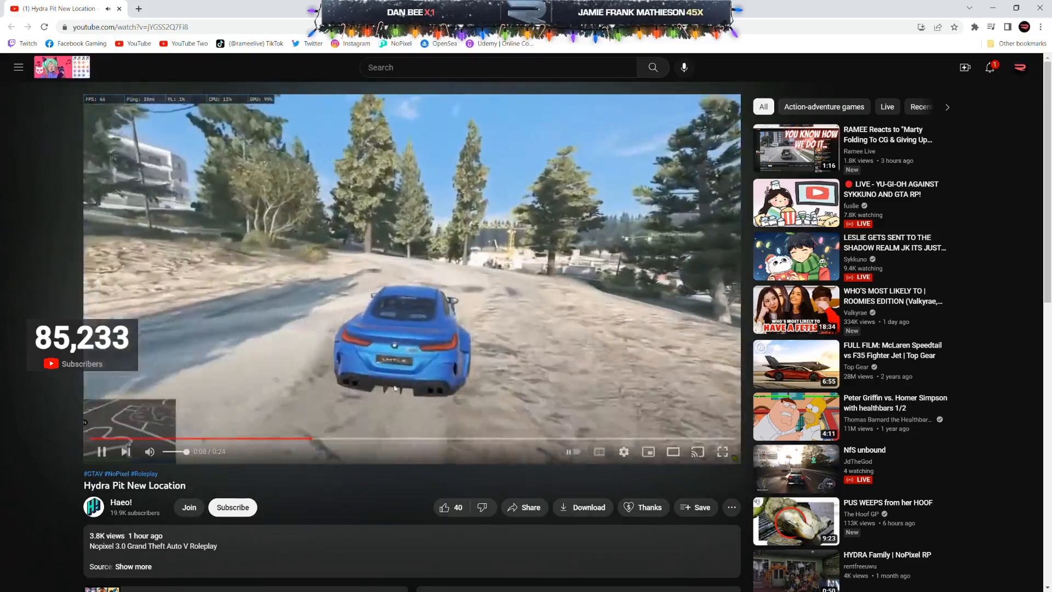
# Let the video play to about 0:15 of 0:24, watching the blue car drift near the building.
pyautogui.click(624, 452)
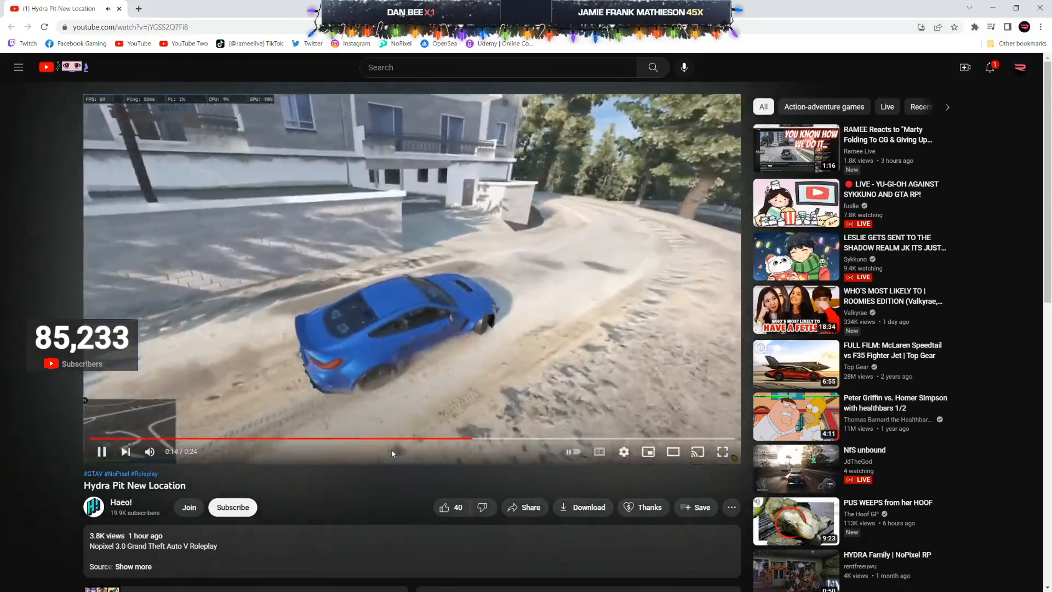
pyautogui.moveTo(396, 441)
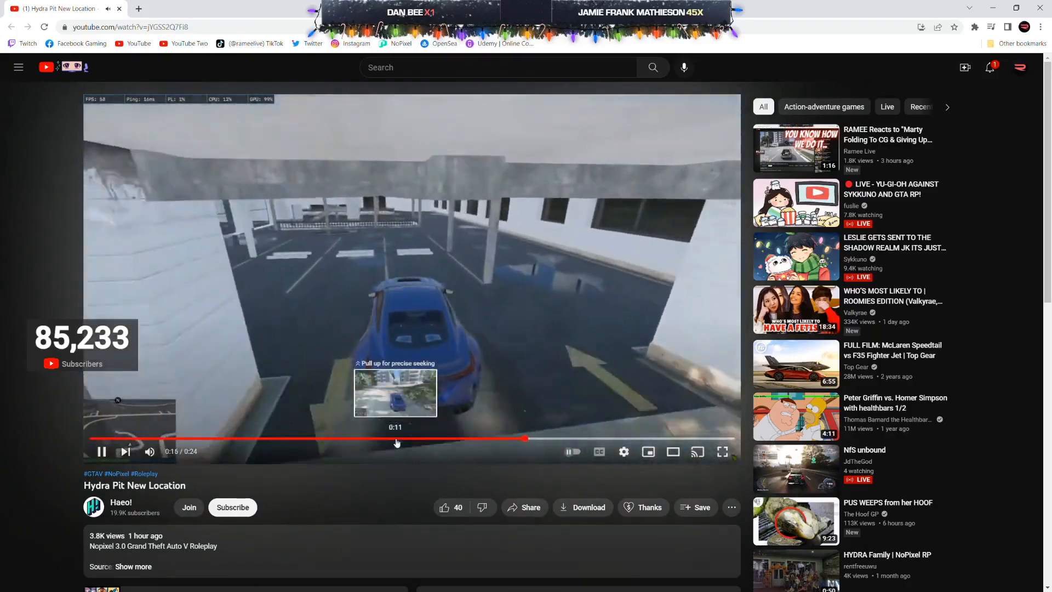